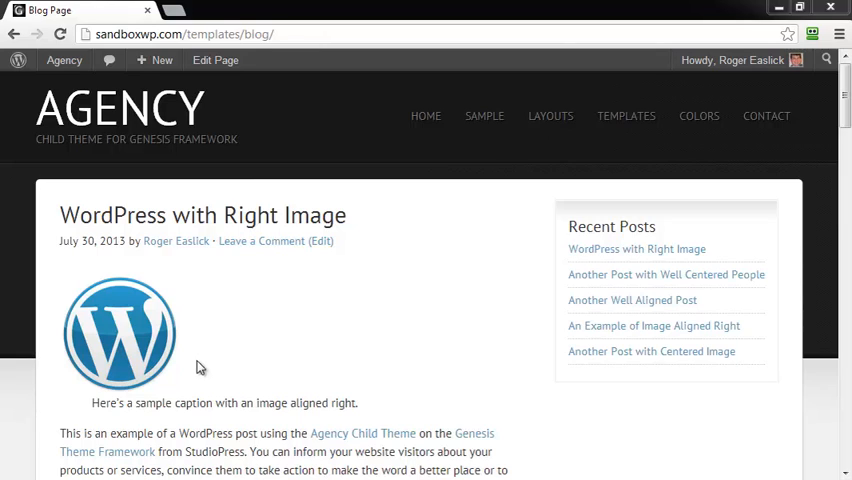
mouse_move(308, 268)
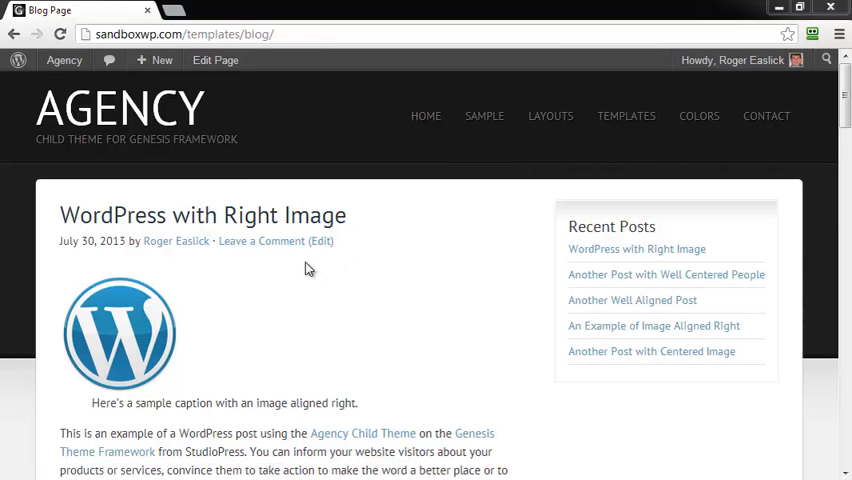
mouse_move(214, 266)
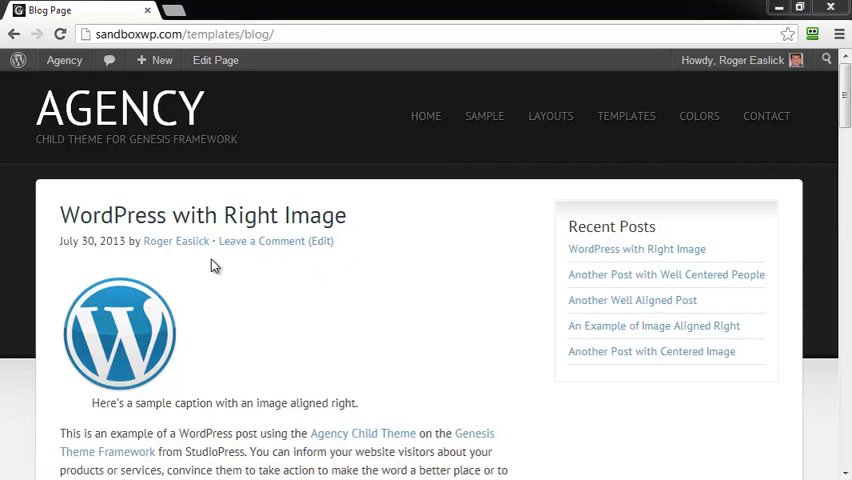
mouse_move(95, 259)
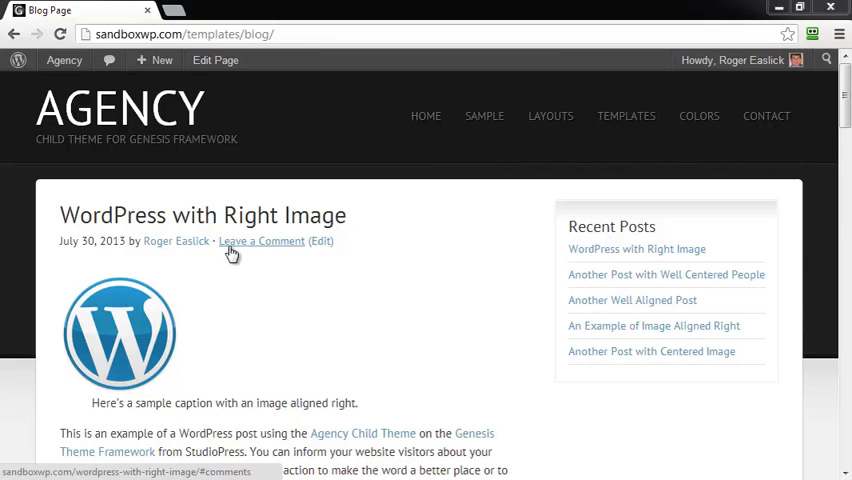
mouse_move(107, 280)
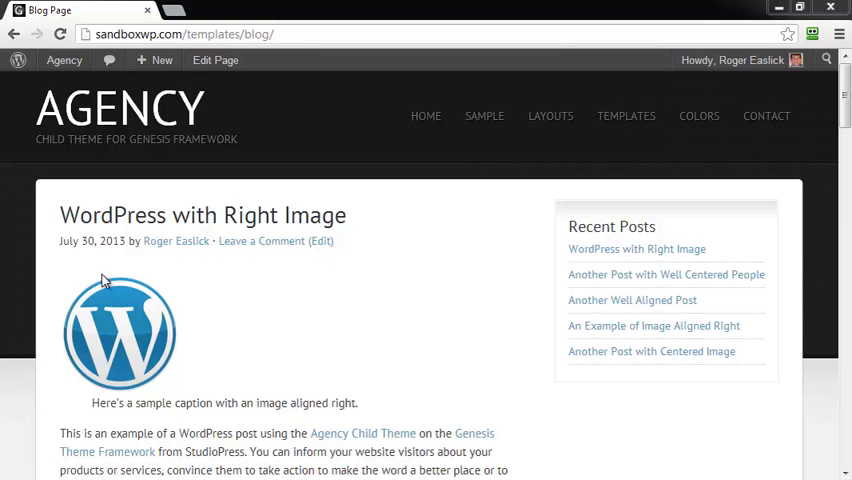
mouse_move(108, 259)
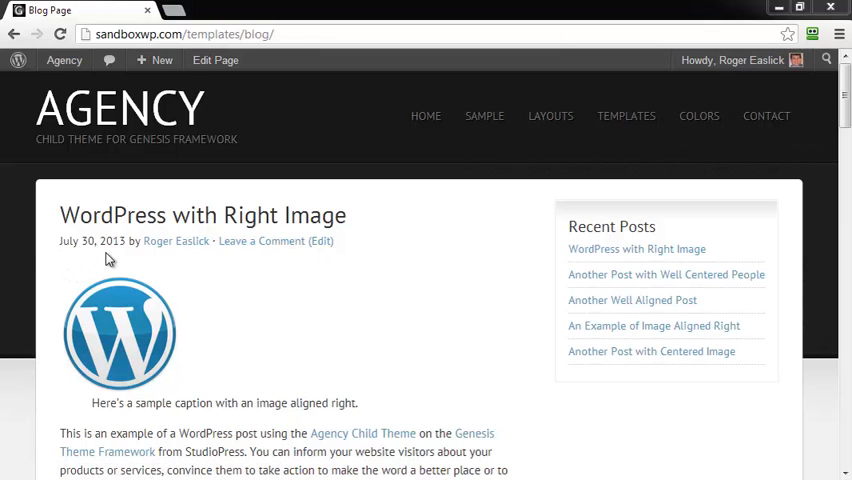
mouse_move(123, 258)
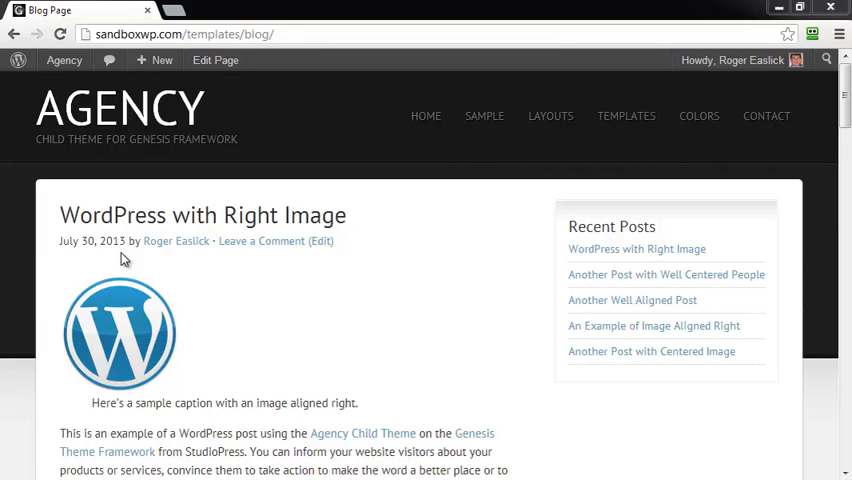
mouse_move(211, 271)
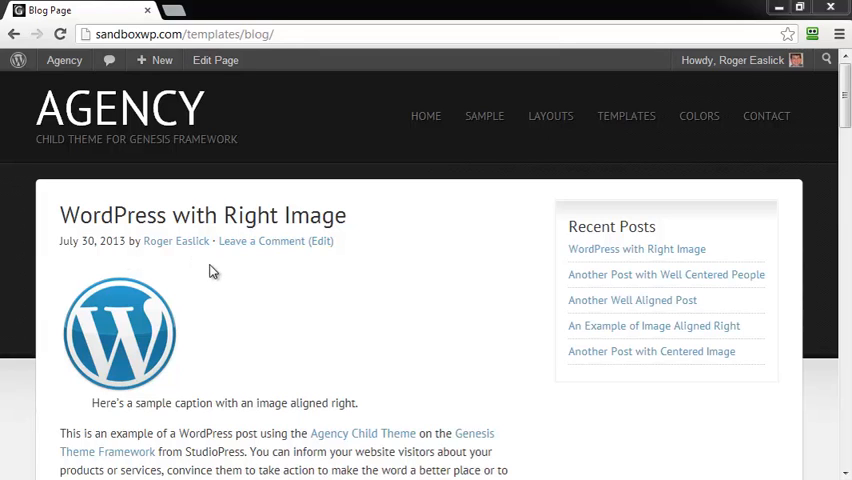
mouse_move(70, 127)
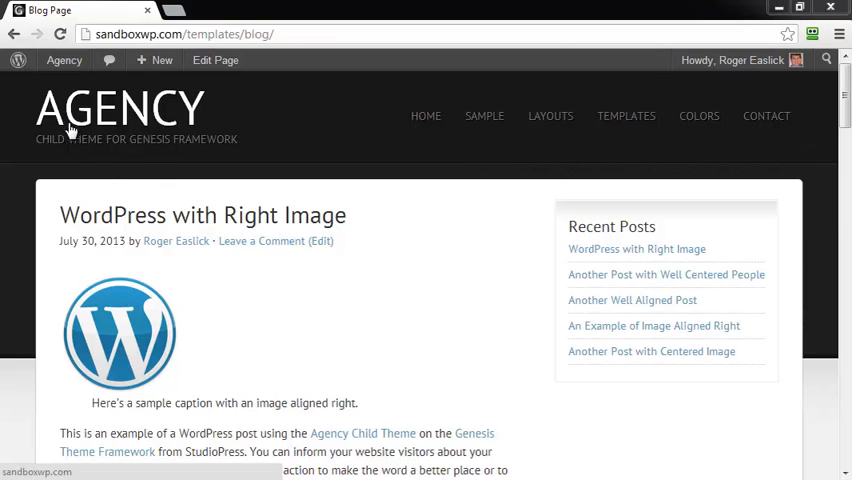
- Go from the blog page to the WordPress admin Dashboard via the site menu
click(64, 60)
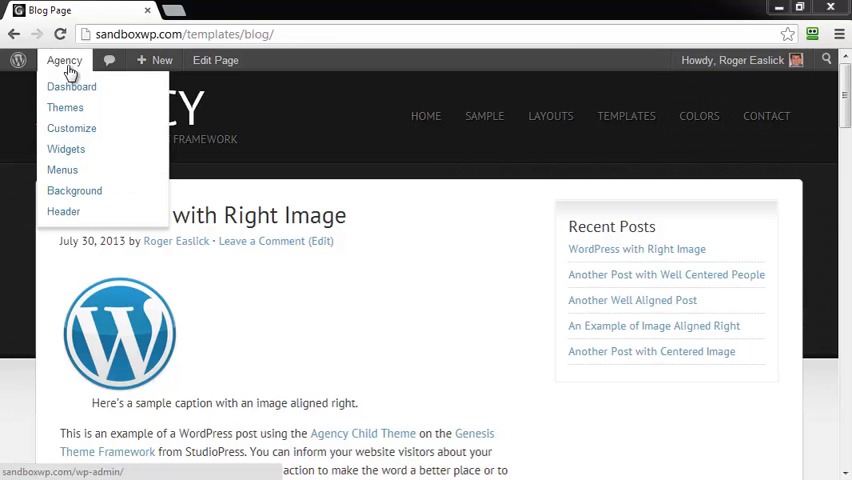
mouse_move(71, 86)
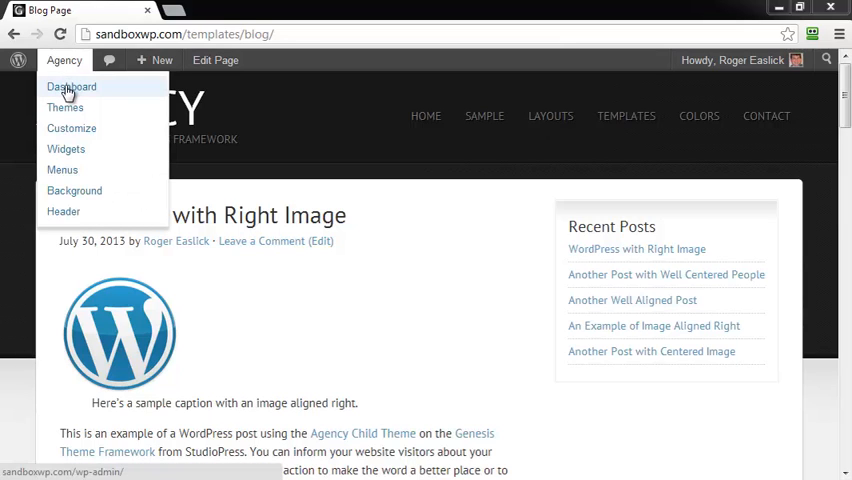
click(71, 86)
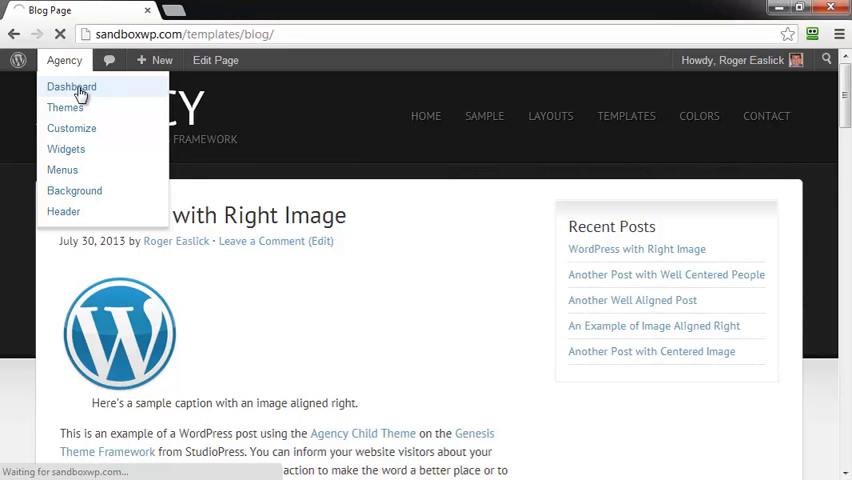
click(71, 87)
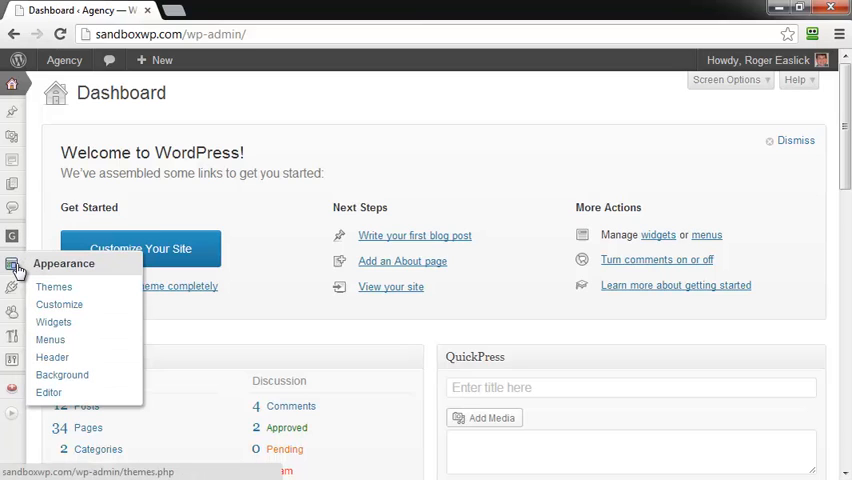
mouse_move(48, 392)
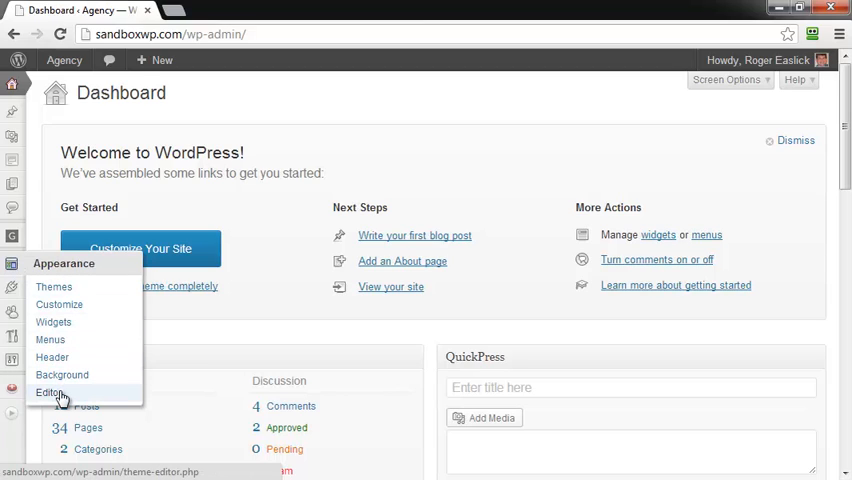
- Open the Agency Child Theme editor and select Theme Functions (functions.php)
click(49, 392)
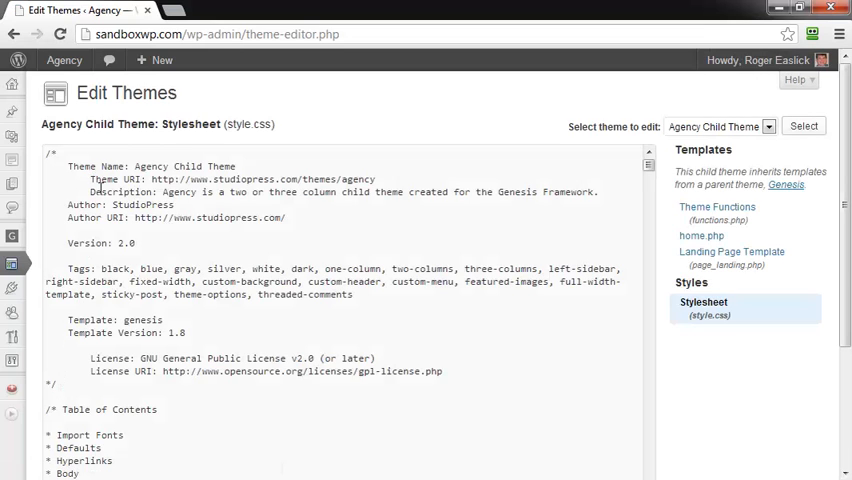
mouse_move(152, 228)
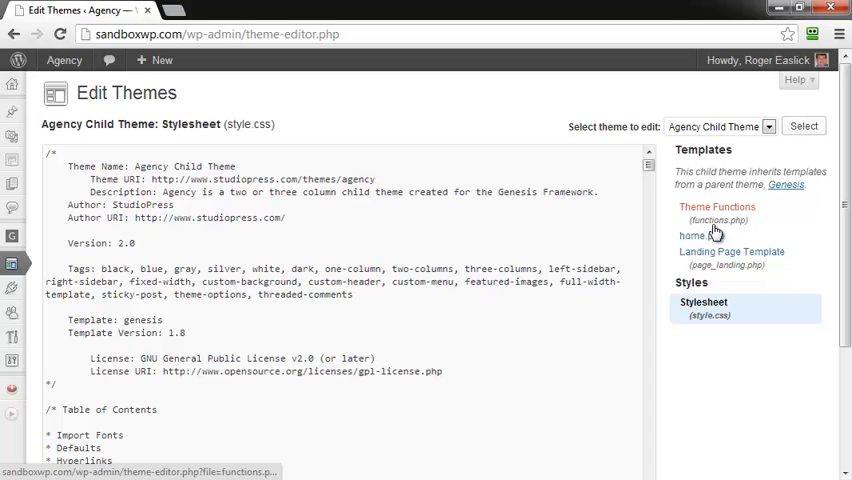
mouse_move(697, 235)
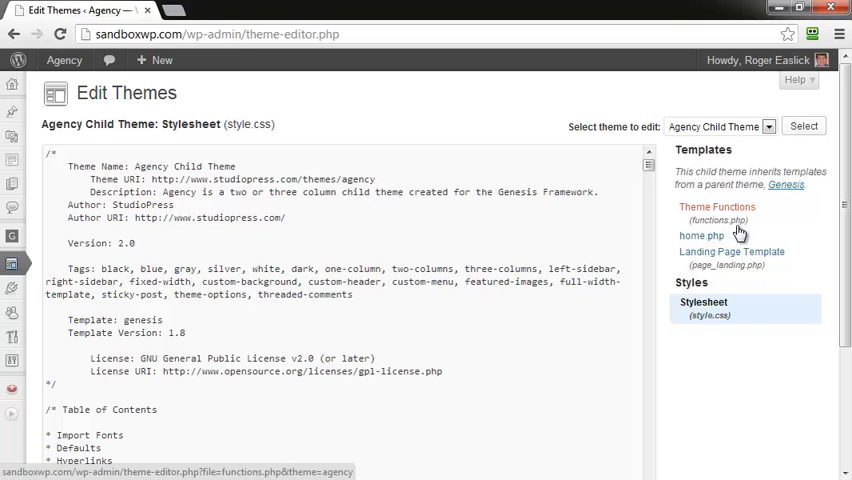
click(717, 207)
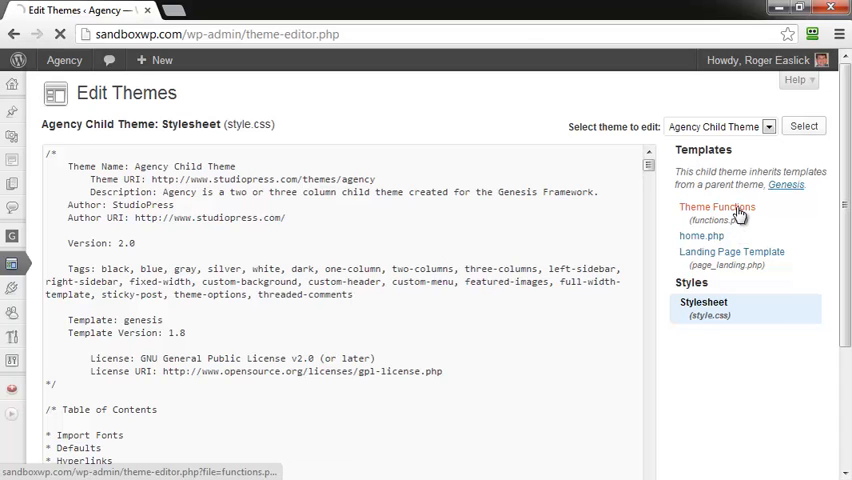
- Search functions.php for $post to find the post_info_filter code
click(716, 207)
text($po)
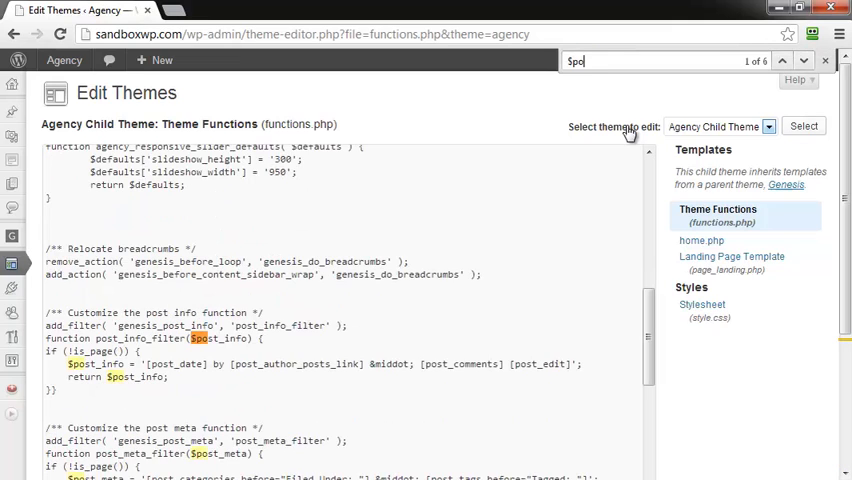
text(t)
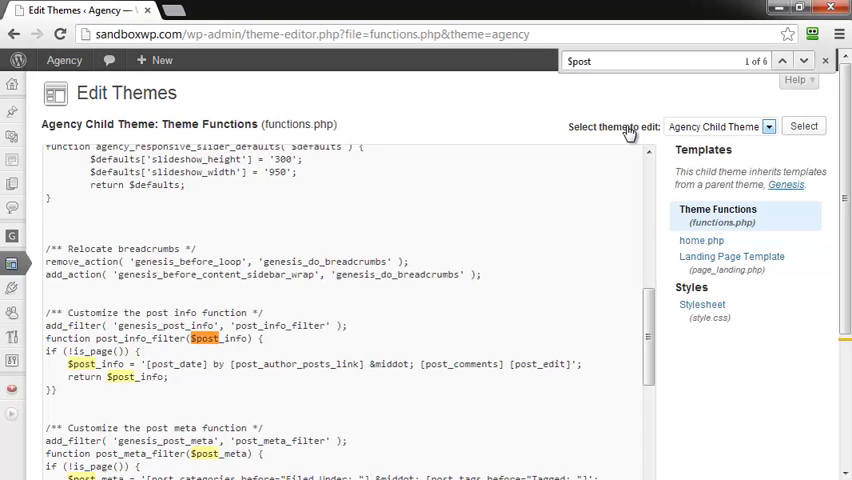
mouse_move(200, 345)
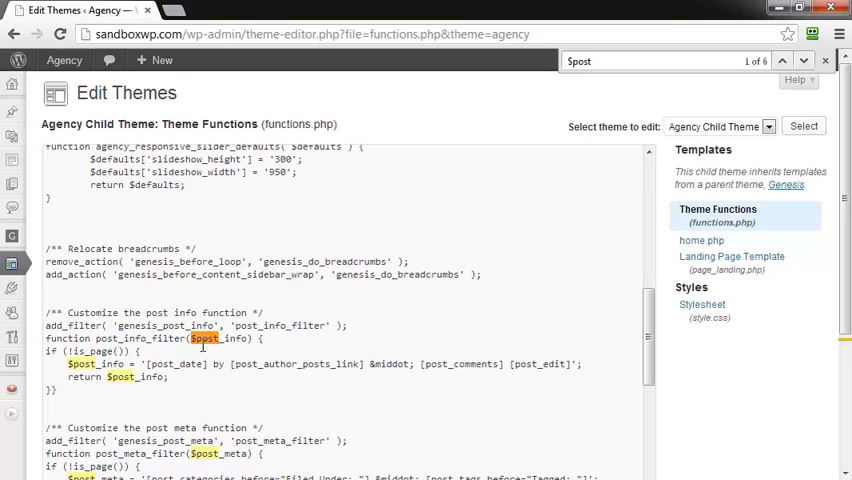
click(665, 61)
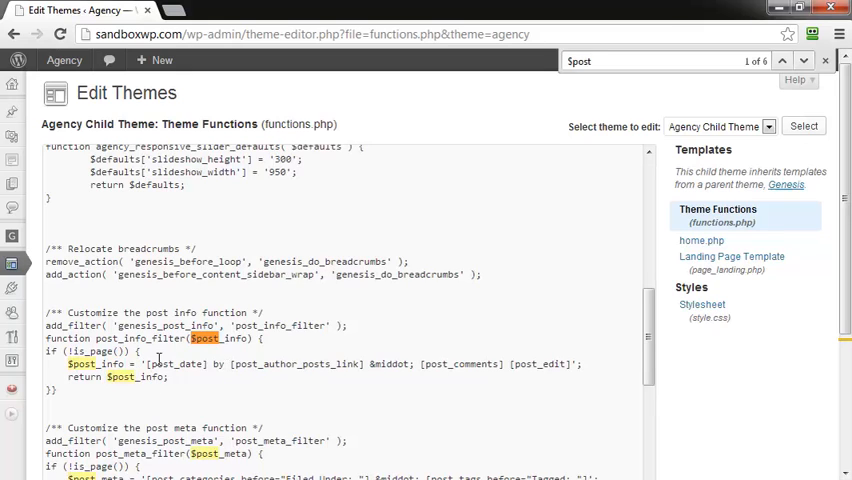
- Delete [post_date] from the $post_info line and update the functions file
double_click(195, 363)
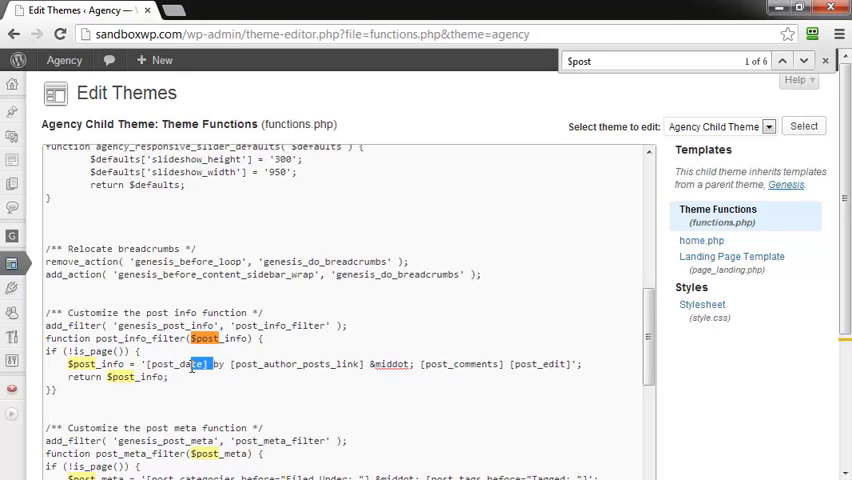
double_click(177, 363)
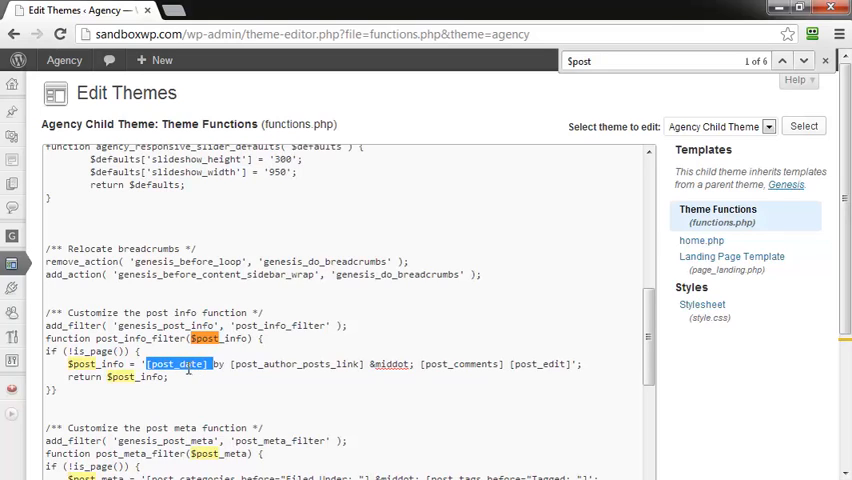
right_click(175, 363)
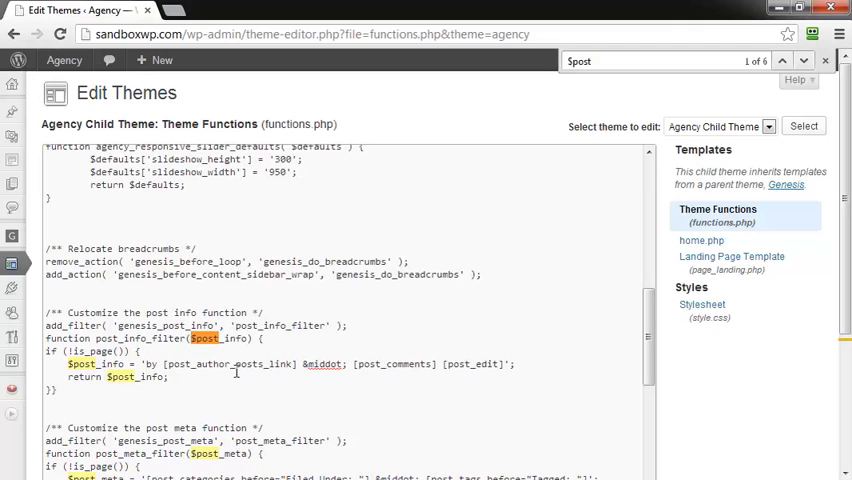
scroll(down, 3)
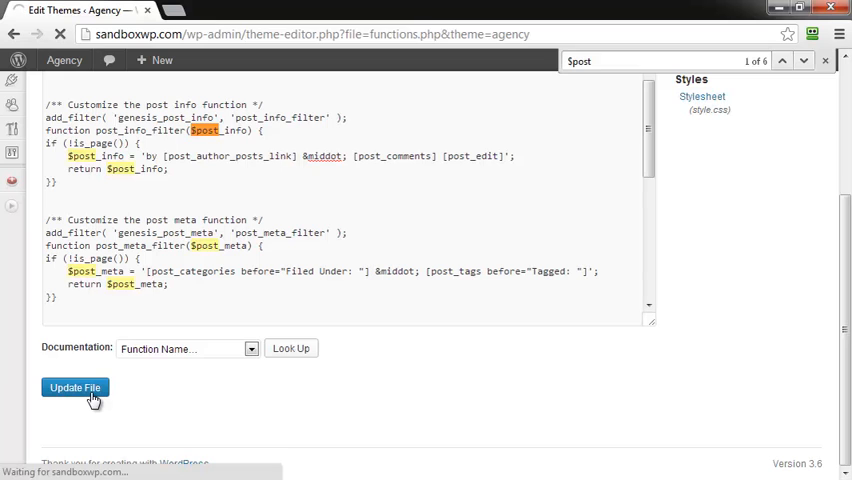
click(74, 387)
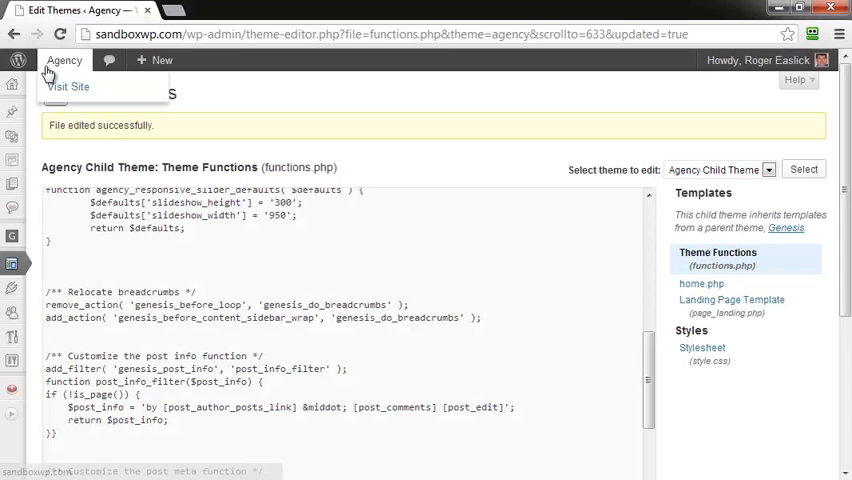
click(68, 87)
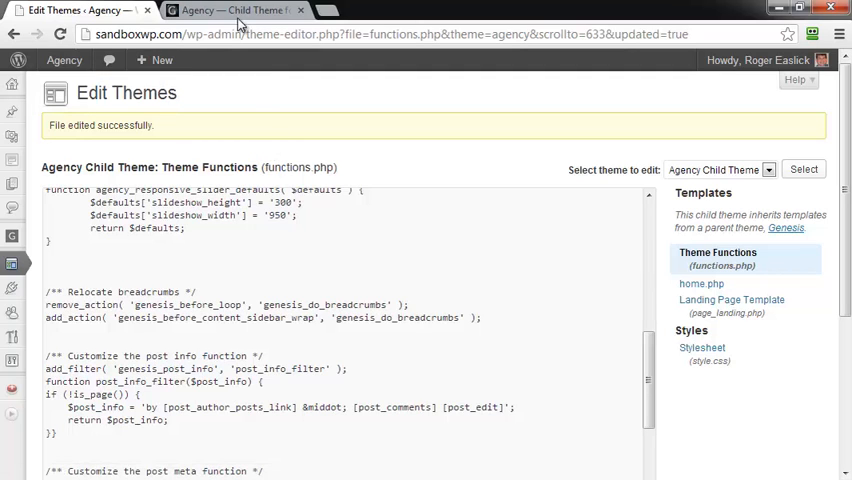
- View the Blog Page and the 'WordPress with Right Image' post to confirm no date
click(235, 10)
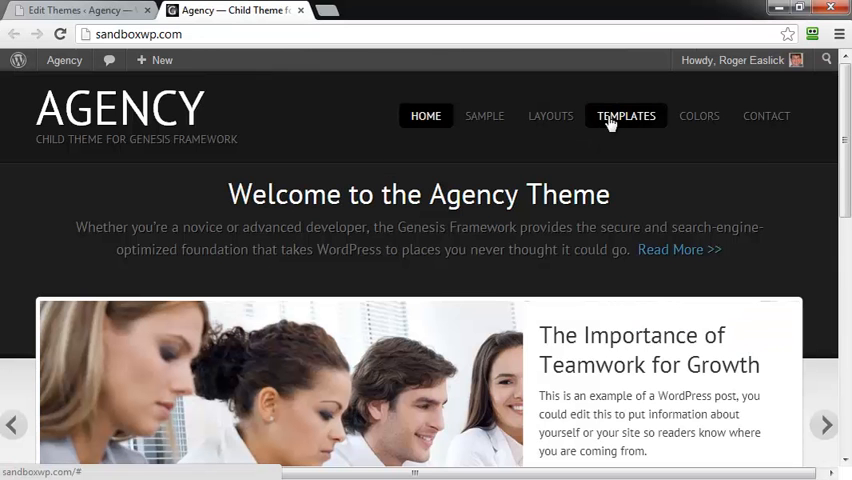
click(626, 115)
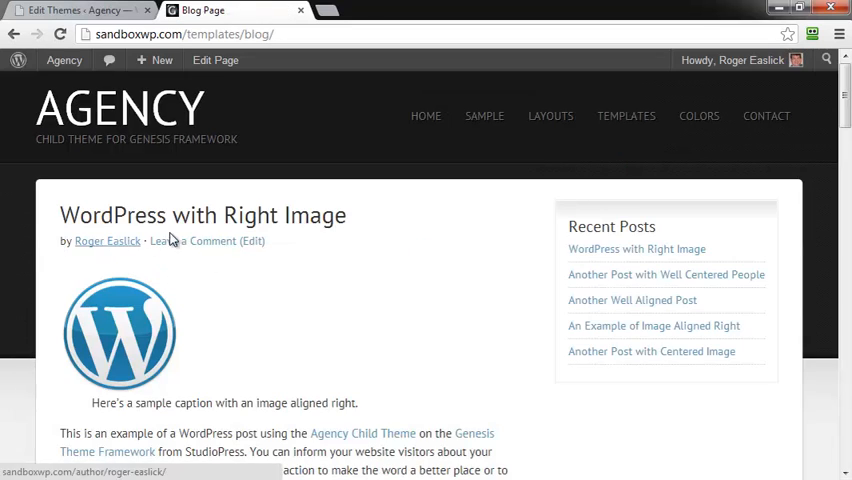
mouse_move(201, 215)
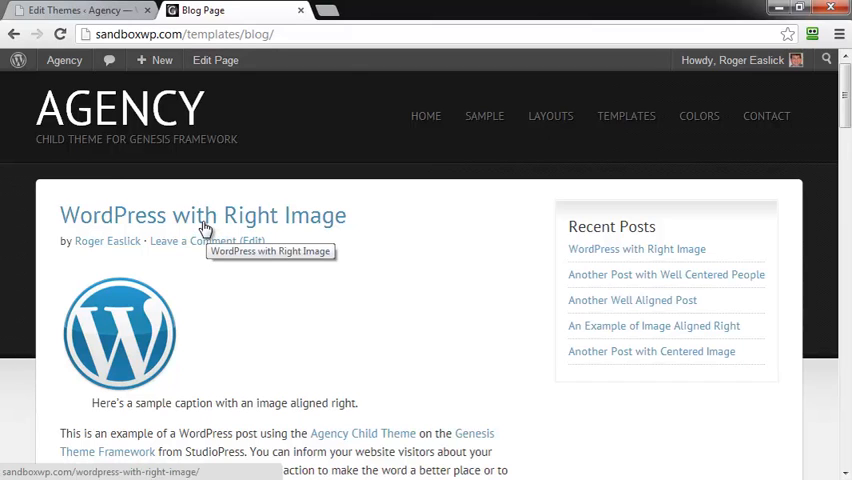
click(202, 215)
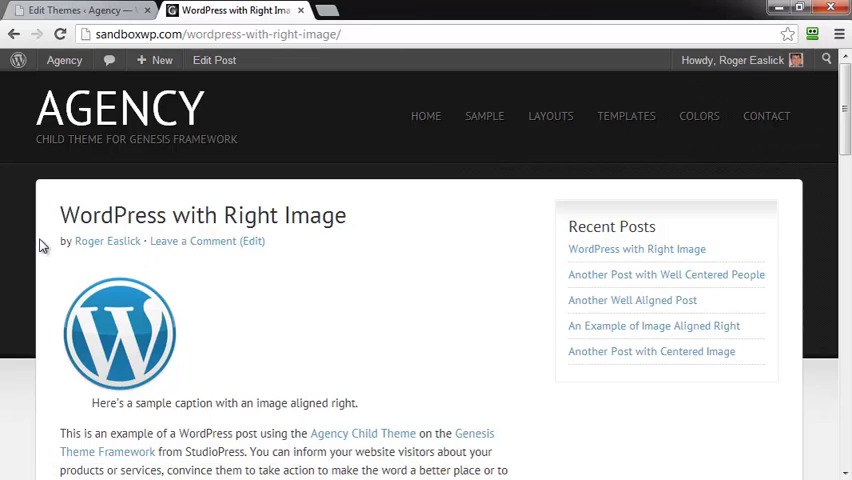
- Return to the admin Dashboard from the Agency toolbar menu
click(64, 60)
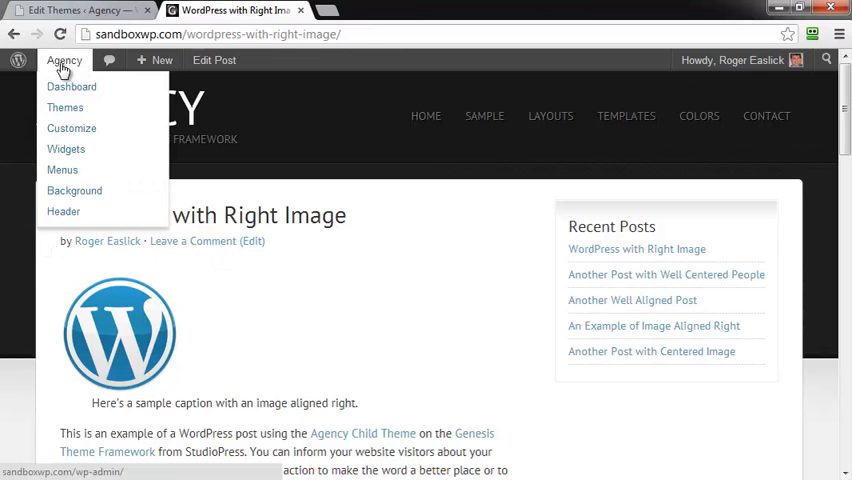
mouse_move(62, 169)
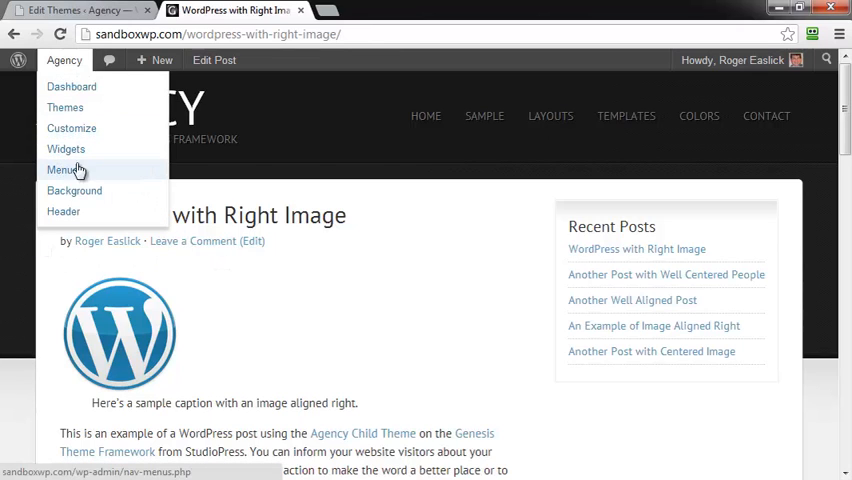
click(62, 169)
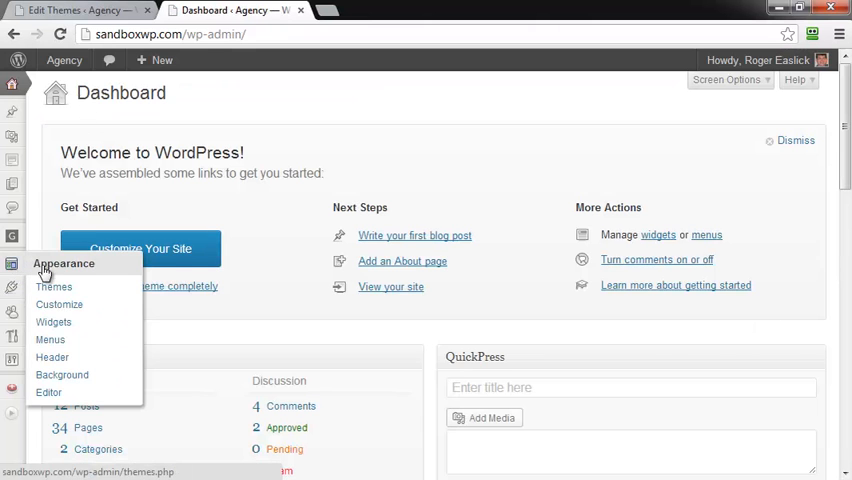
- Restore [post_date] before 'by' in $post_info and update functions.php
click(48, 392)
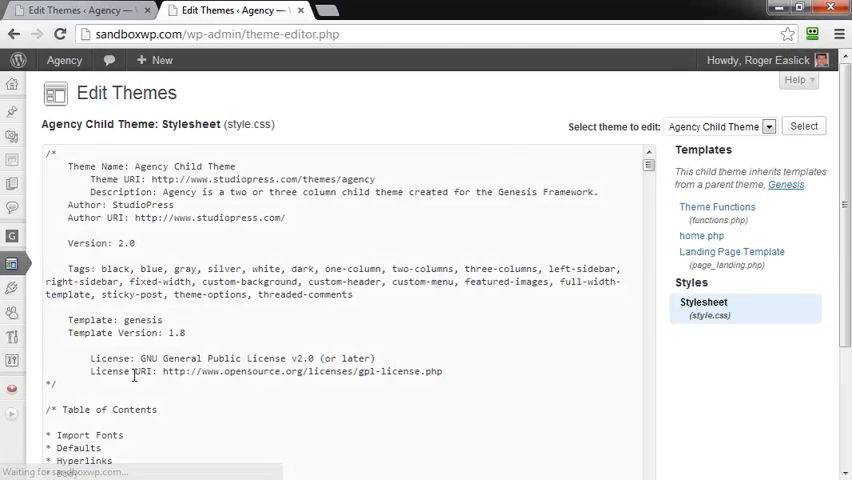
click(717, 207)
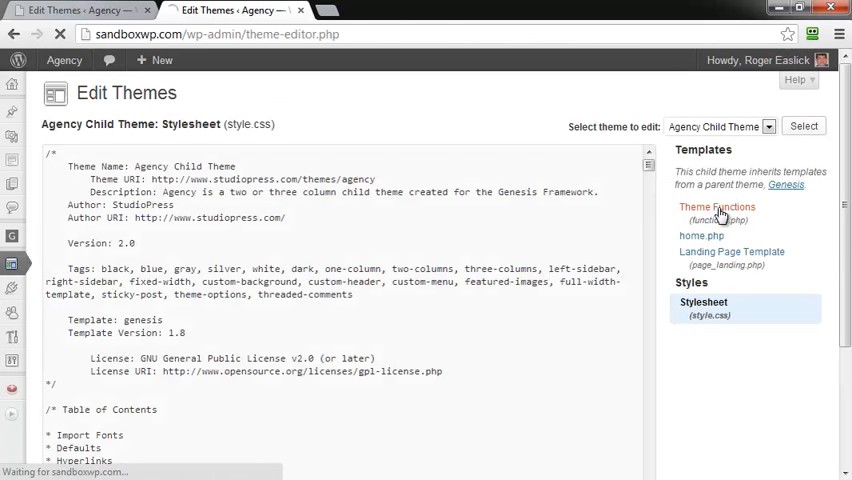
click(717, 207)
text($post)
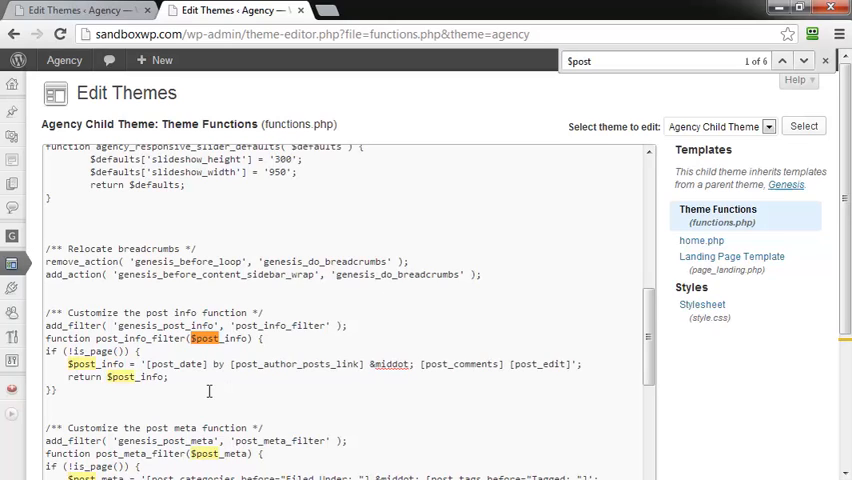
scroll(up, 3)
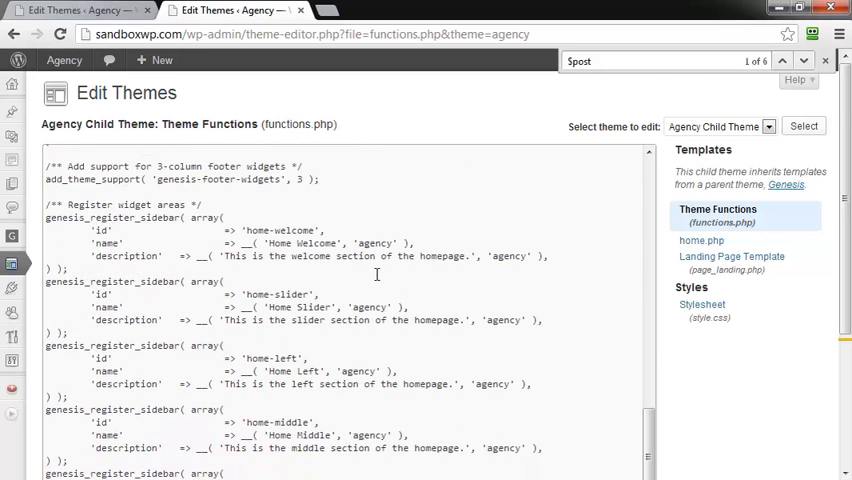
scroll(down, 3)
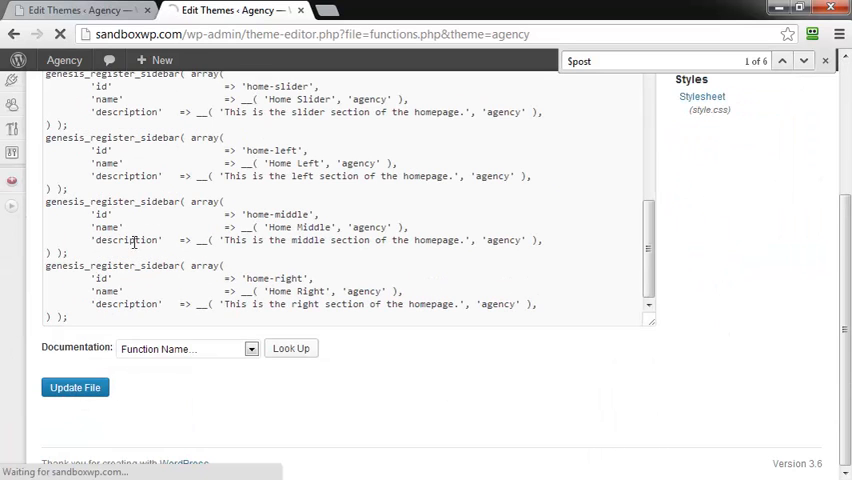
click(74, 387)
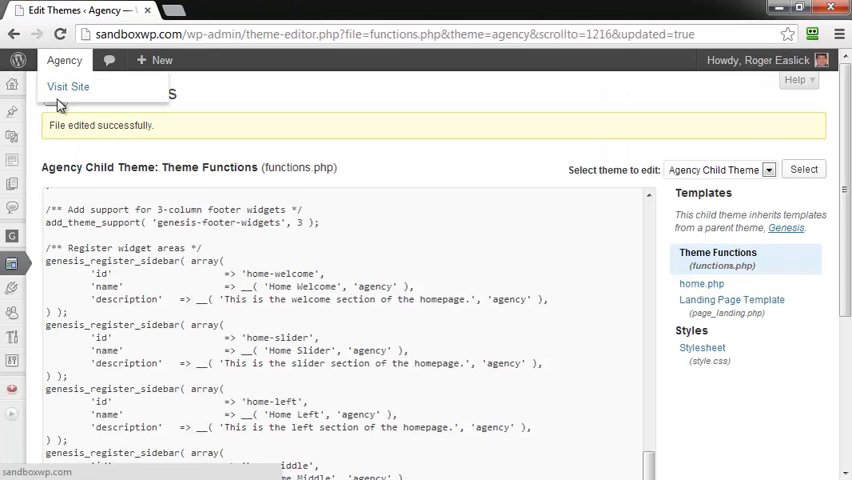
- Check the restored date on the live blog page, then return to admin
click(68, 87)
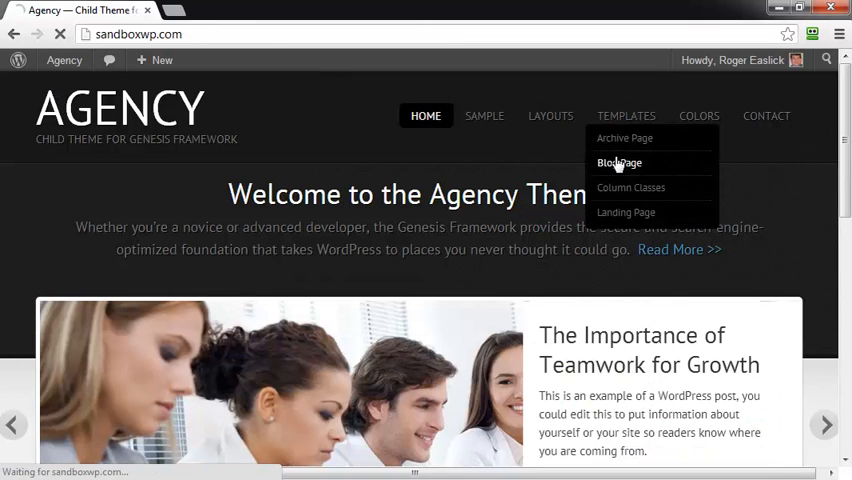
click(619, 163)
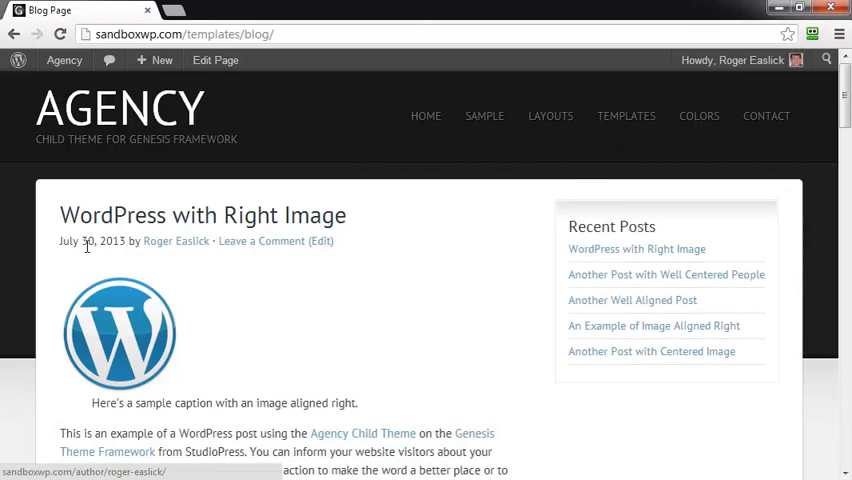
mouse_move(127, 246)
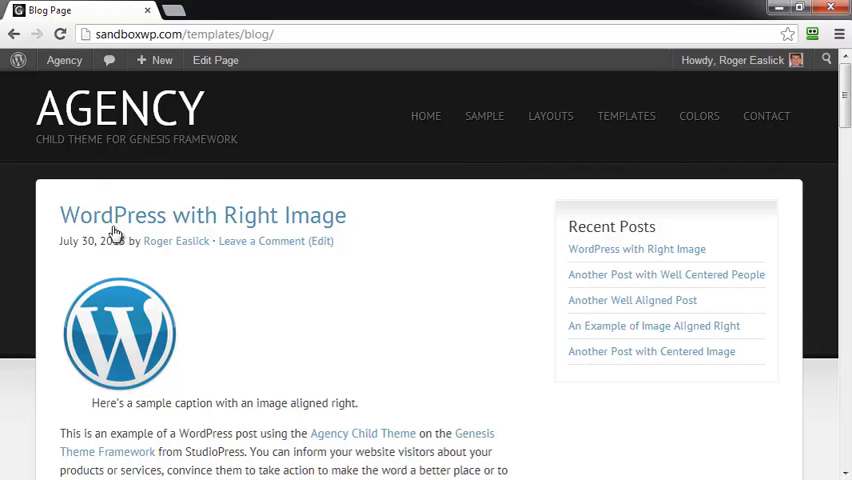
click(64, 60)
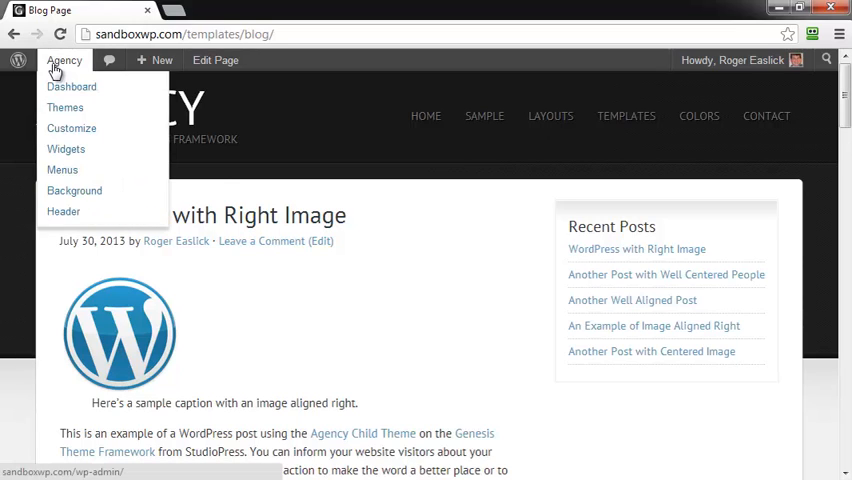
mouse_move(71, 86)
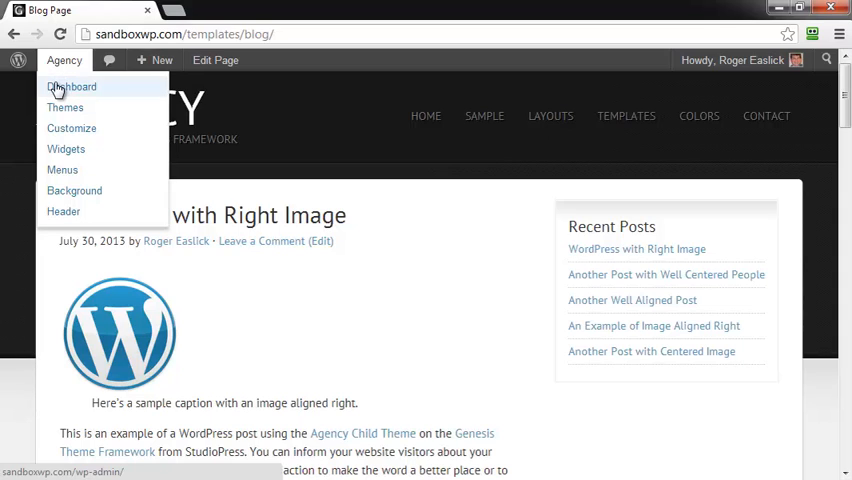
click(71, 86)
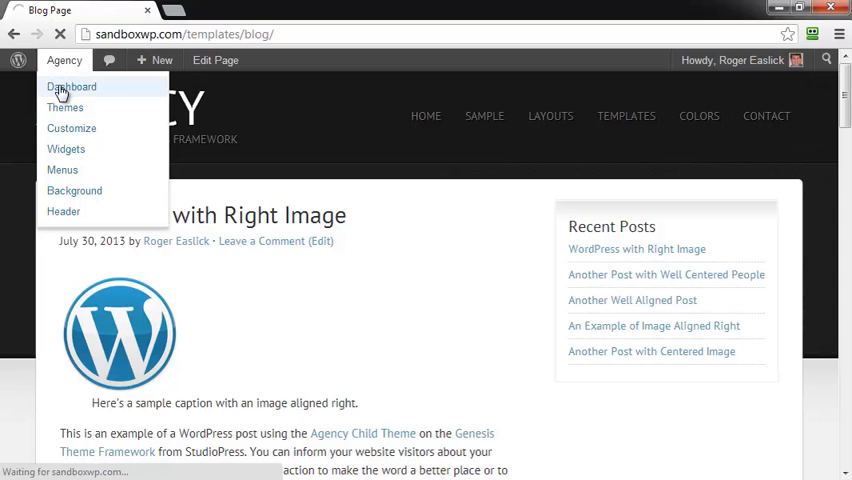
- Search Plugins > Add New for 'genesis simple edits'
click(71, 86)
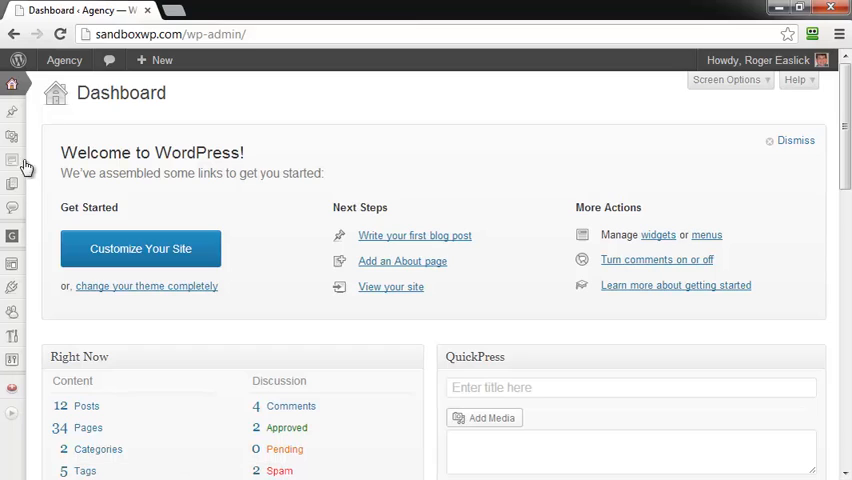
click(12, 287)
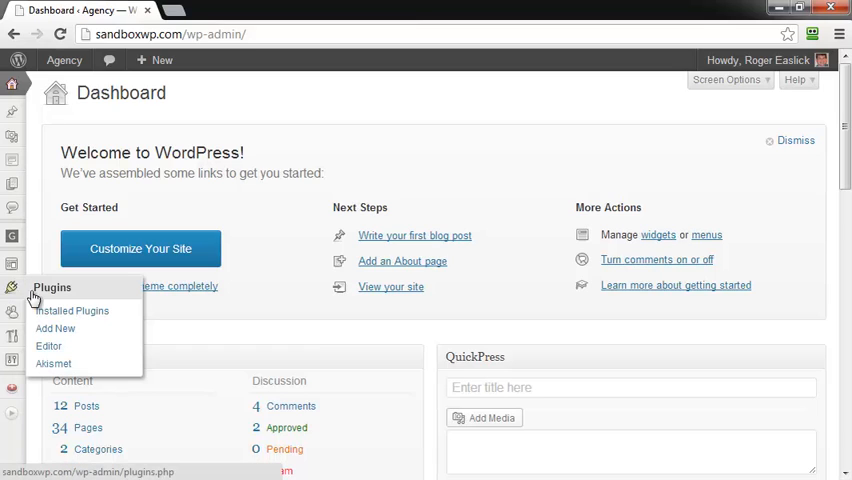
mouse_move(55, 328)
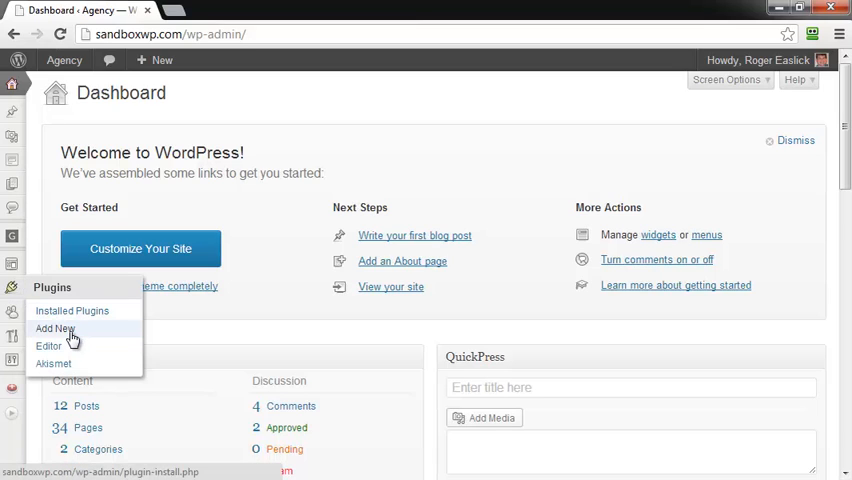
click(55, 328)
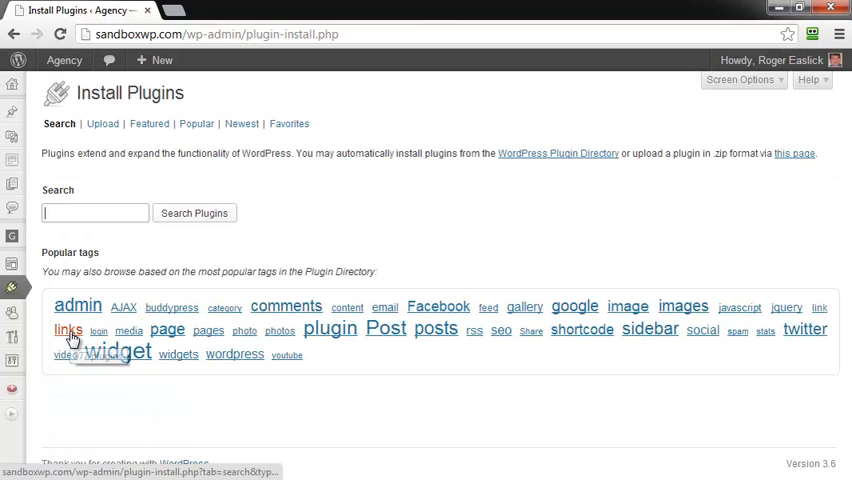
click(95, 212)
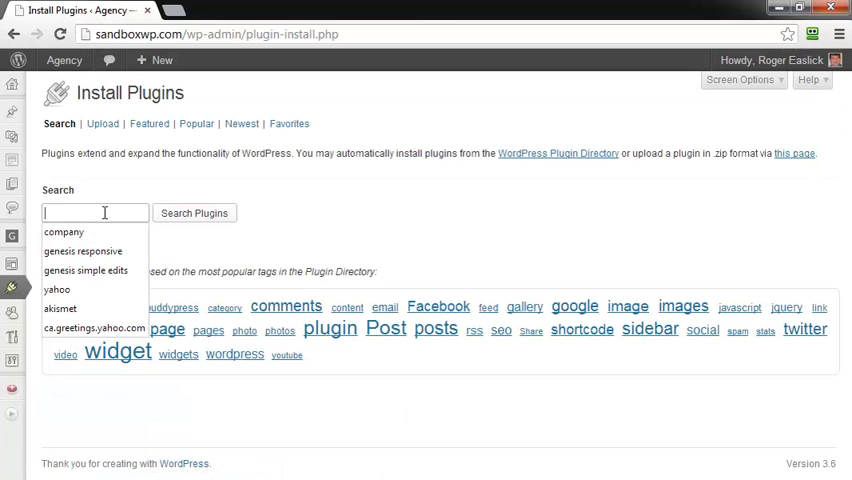
text(genesis si)
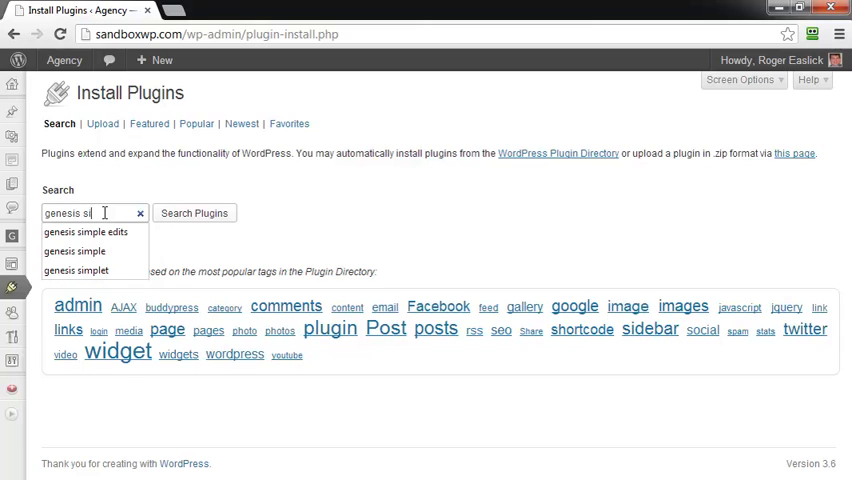
click(86, 232)
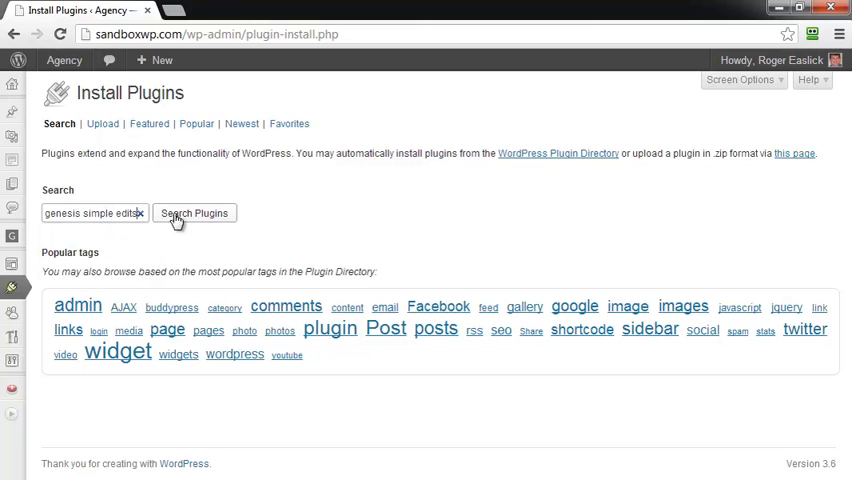
click(194, 213)
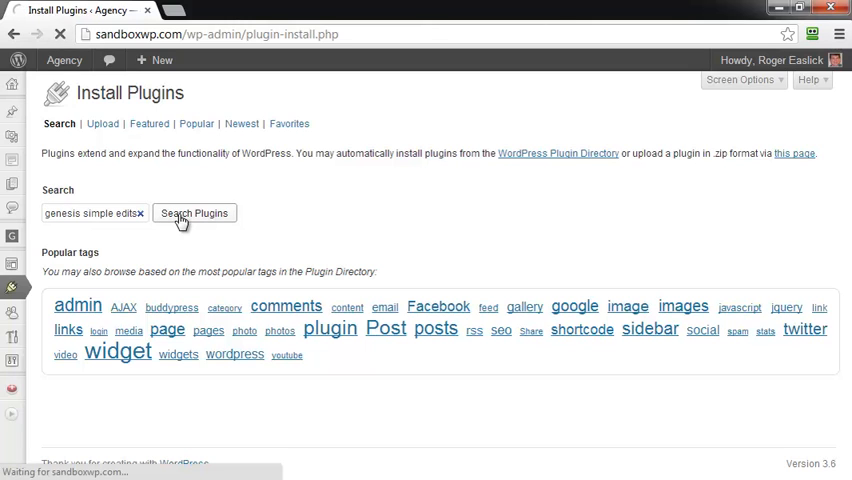
click(194, 213)
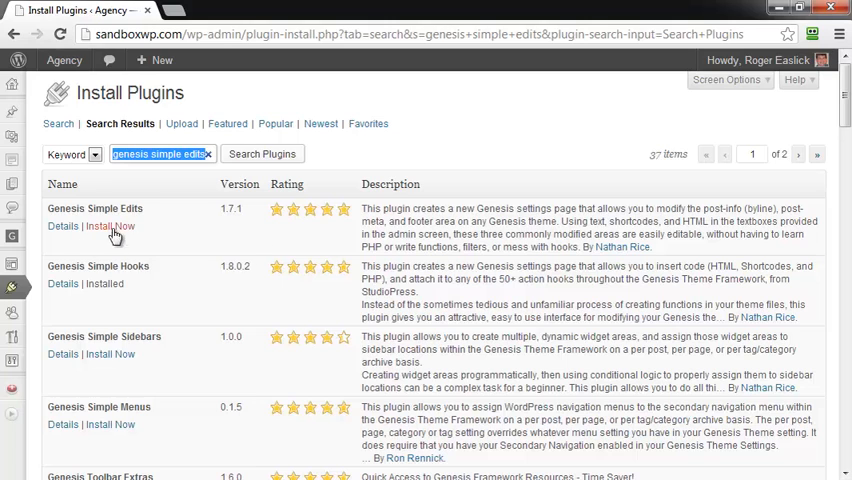
- Install and activate Genesis Simple Edits 1.7.1, confirming the install prompt
click(109, 226)
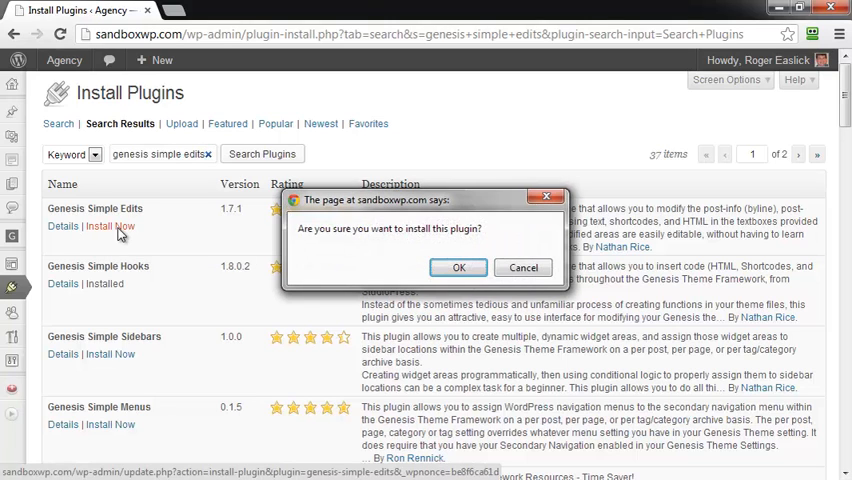
click(458, 267)
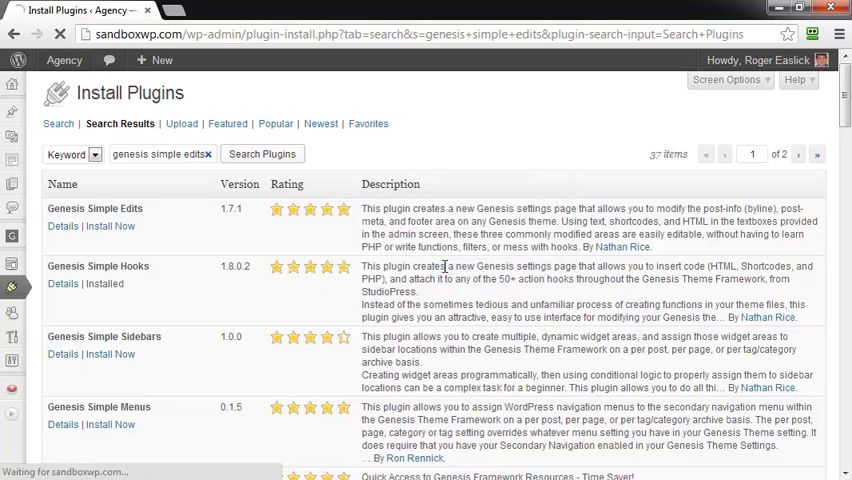
click(109, 226)
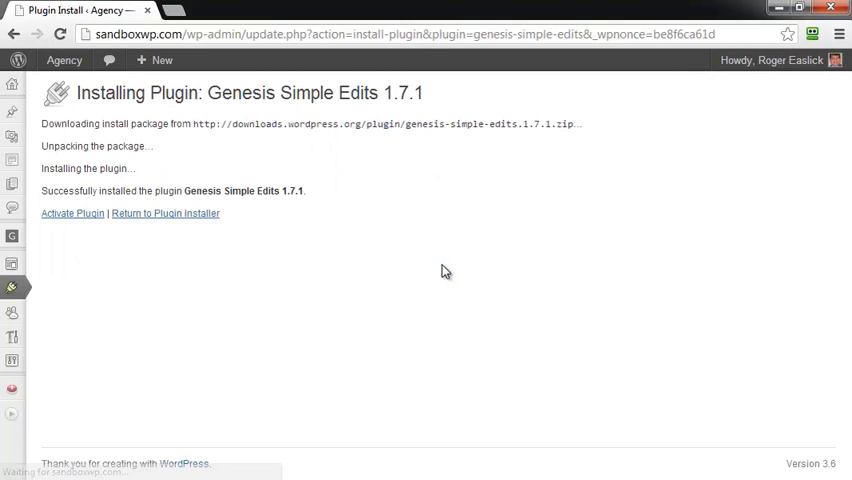
click(72, 213)
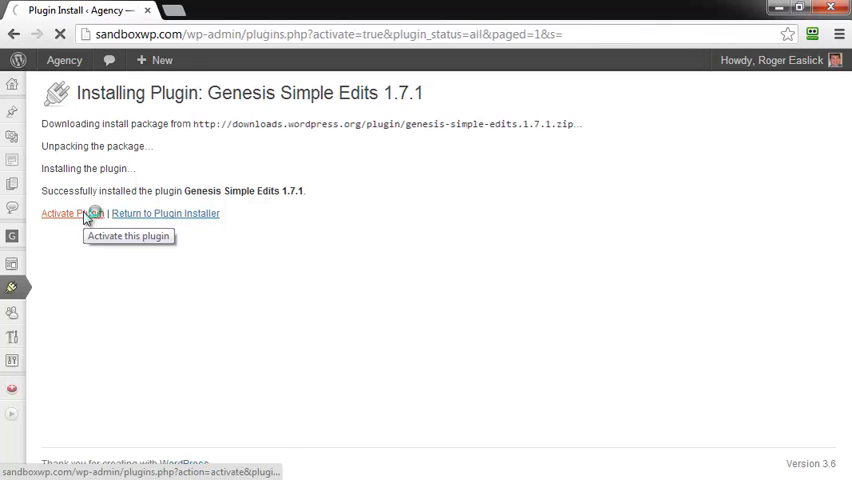
click(65, 213)
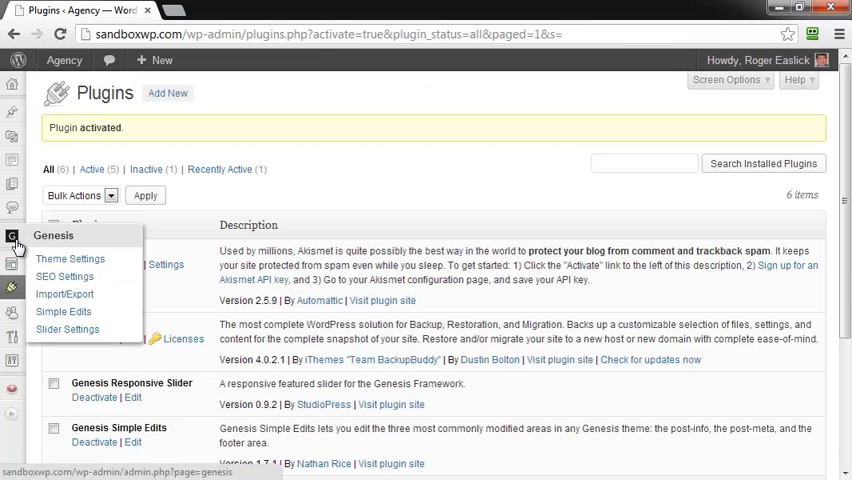
mouse_move(63, 311)
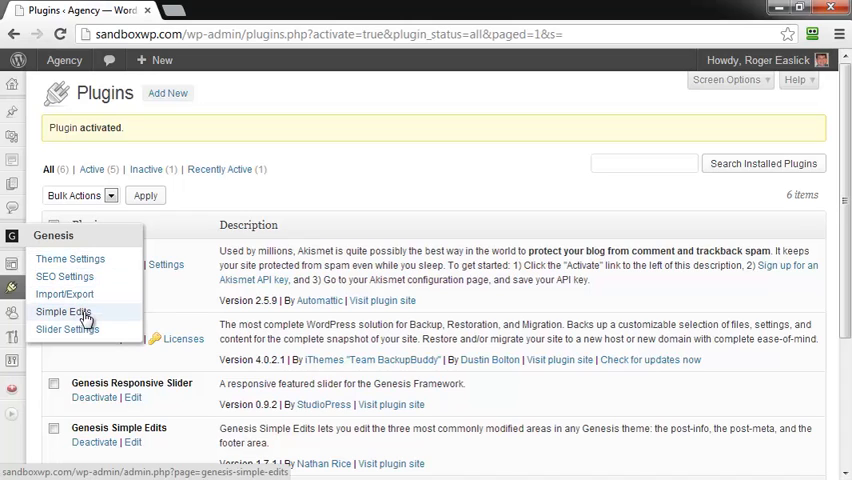
- In Genesis Simple Edits, cut [post_date] from Post Info so it begins with the author byline
click(63, 311)
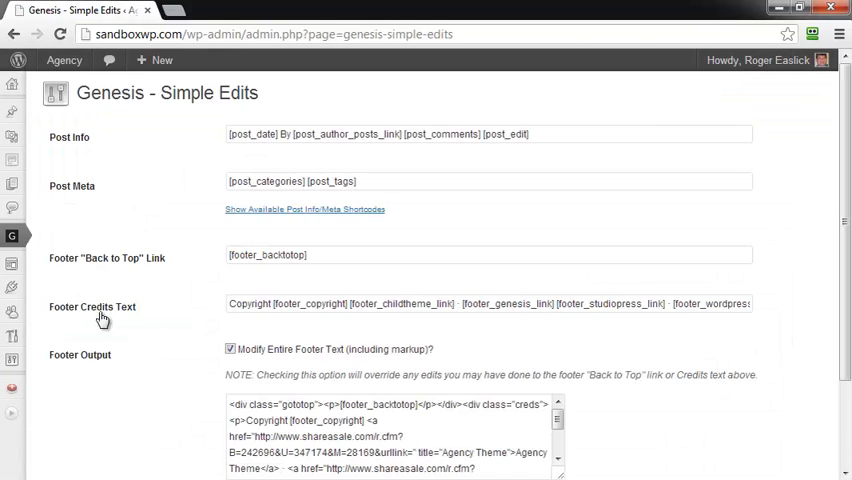
mouse_move(71, 196)
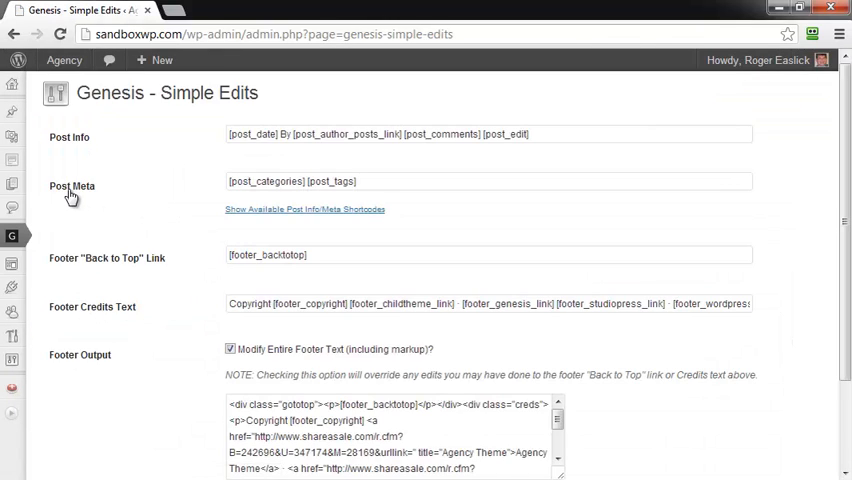
mouse_move(84, 145)
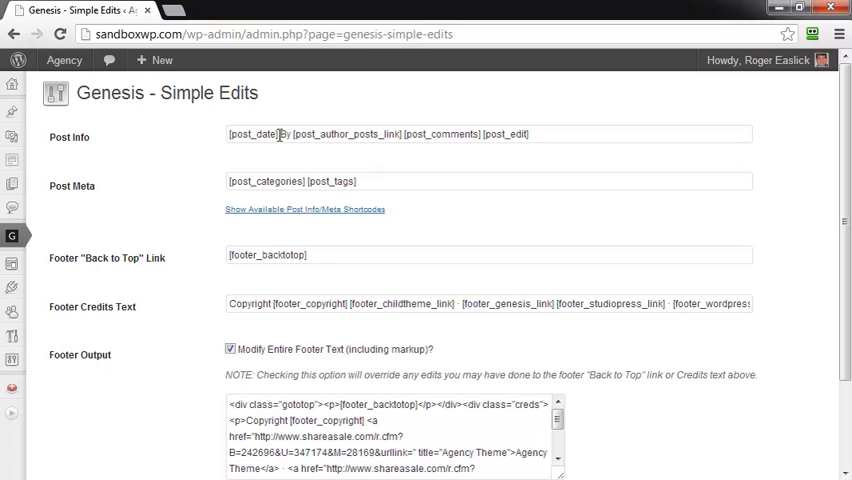
right_click(253, 133)
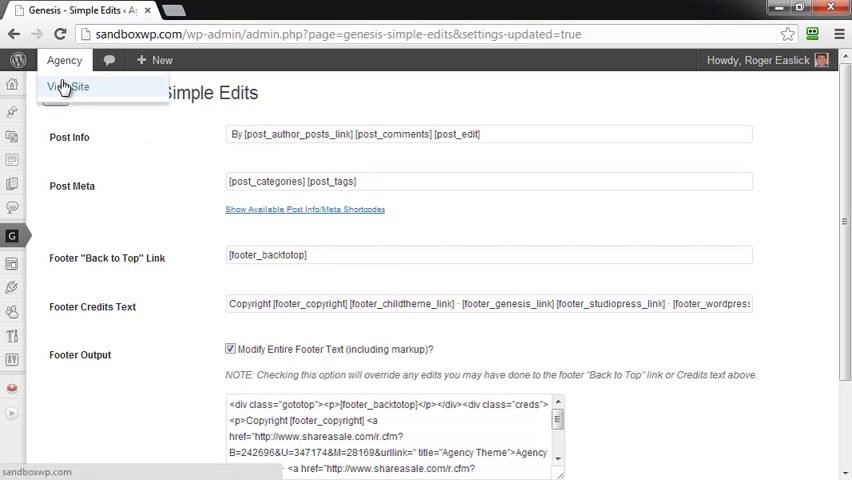
- Visit the live Agency site and open the Templates > Blog Page to check the bylines
click(68, 87)
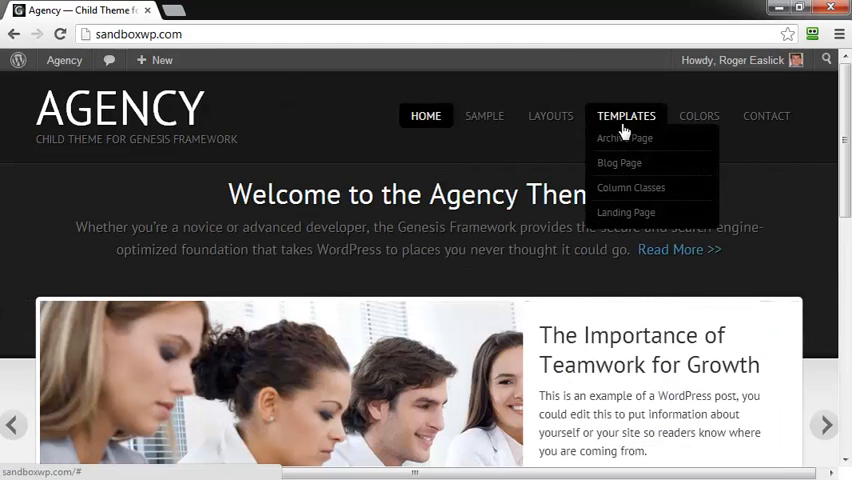
click(618, 162)
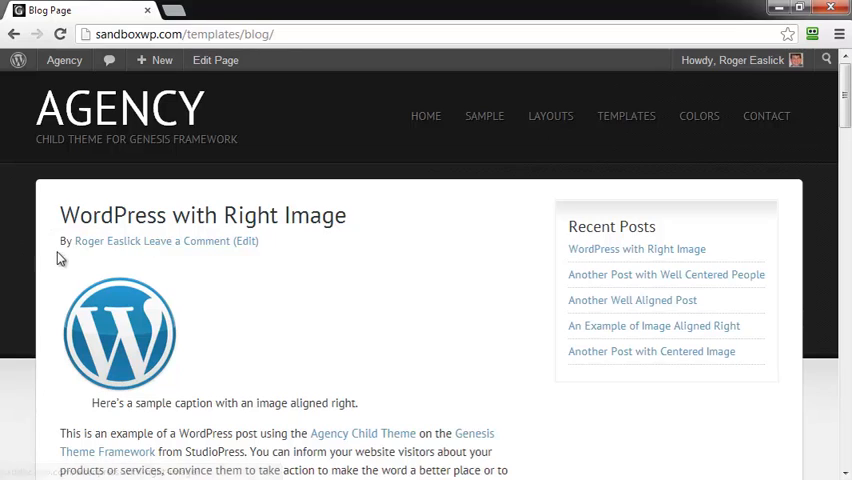
mouse_move(46, 262)
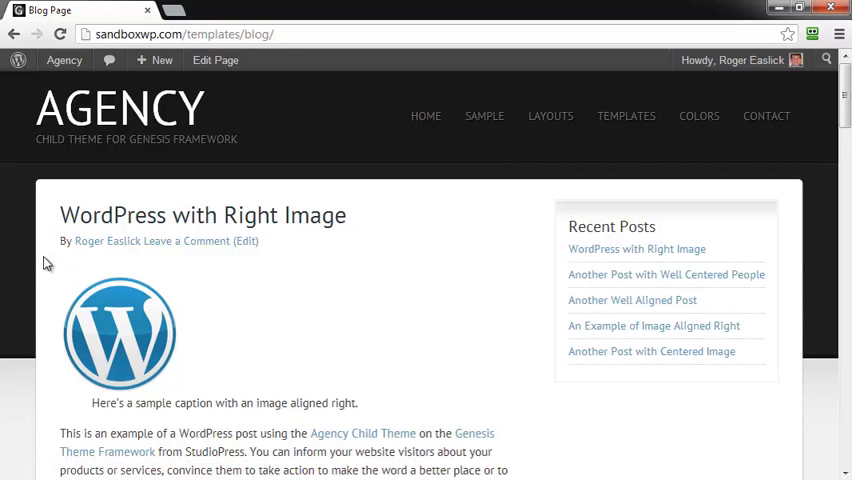